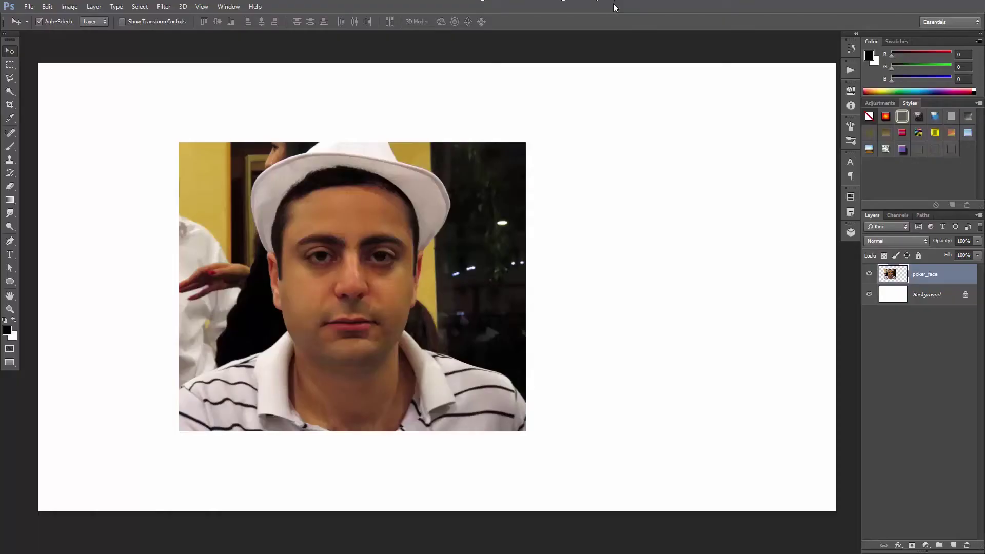
{"action": "mouse_move", "coordinate": [610, 11]}
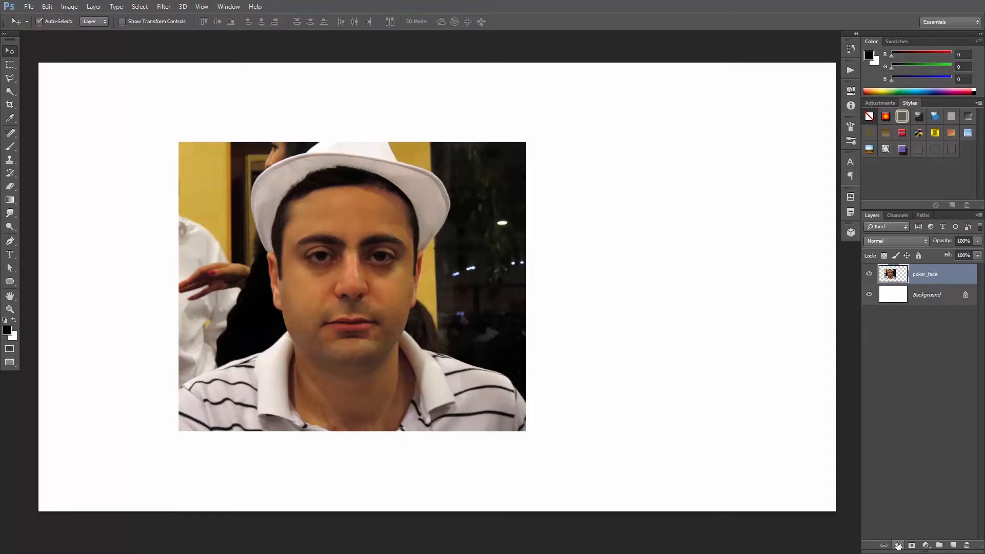
Apply a large outside black Stroke layer effect, framing the portrait with rounded corners
{"action": "left_click", "coordinate": [896, 545]}
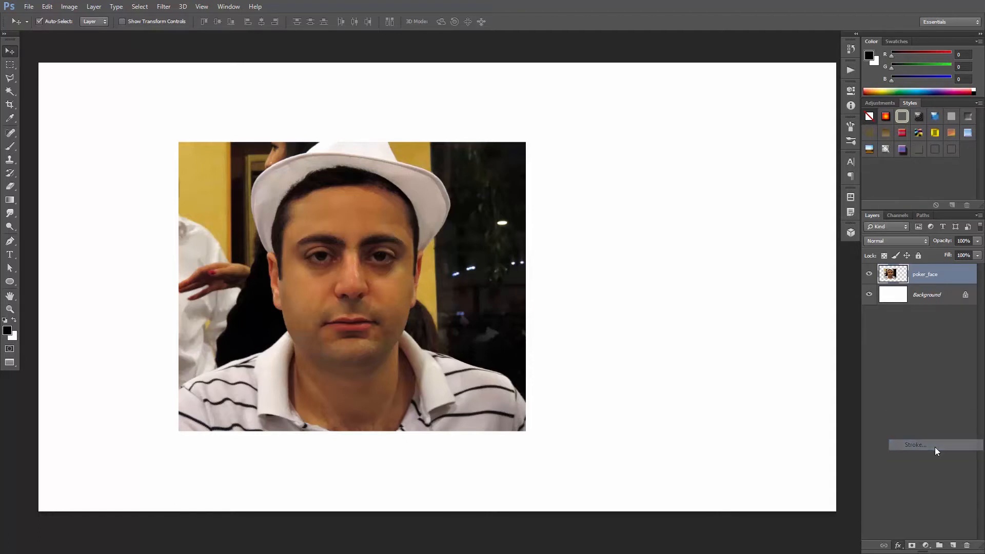
{"action": "left_click", "coordinate": [928, 445]}
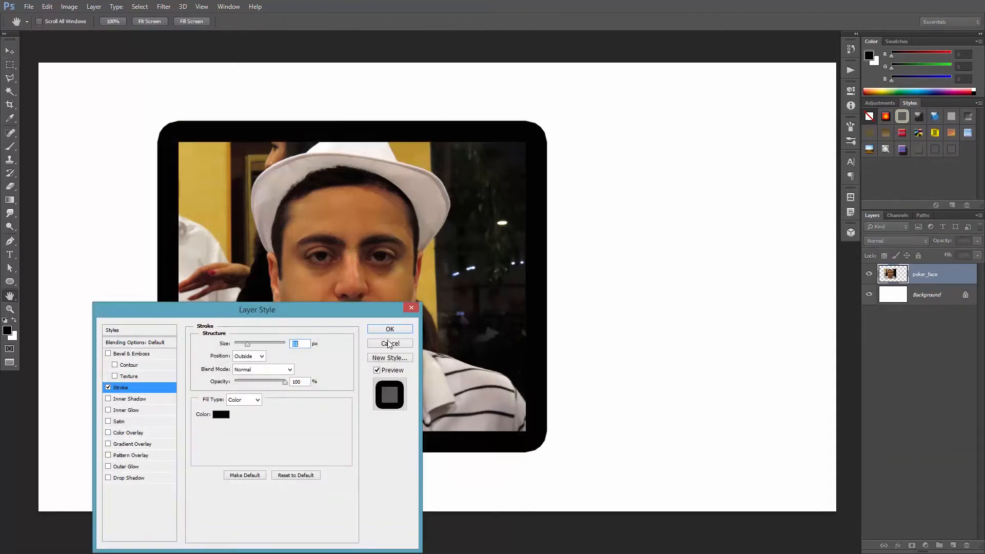
{"action": "left_click", "coordinate": [389, 329]}
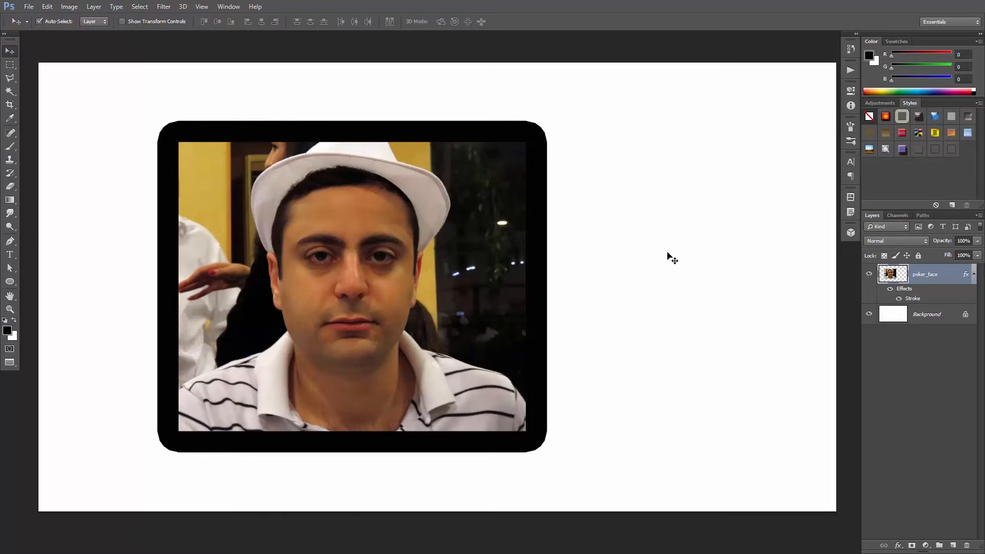
{"action": "mouse_move", "coordinate": [624, 364]}
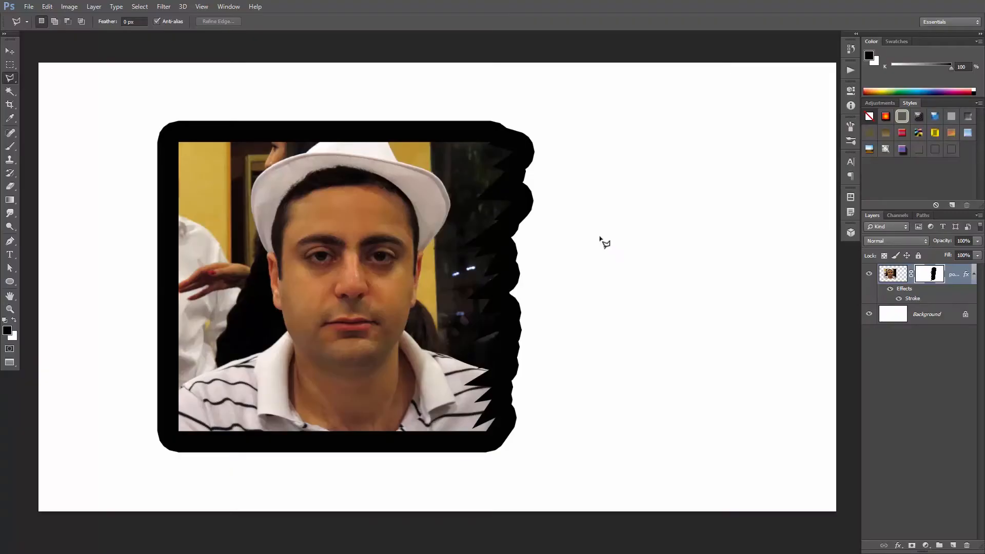
{"action": "mouse_move", "coordinate": [607, 246]}
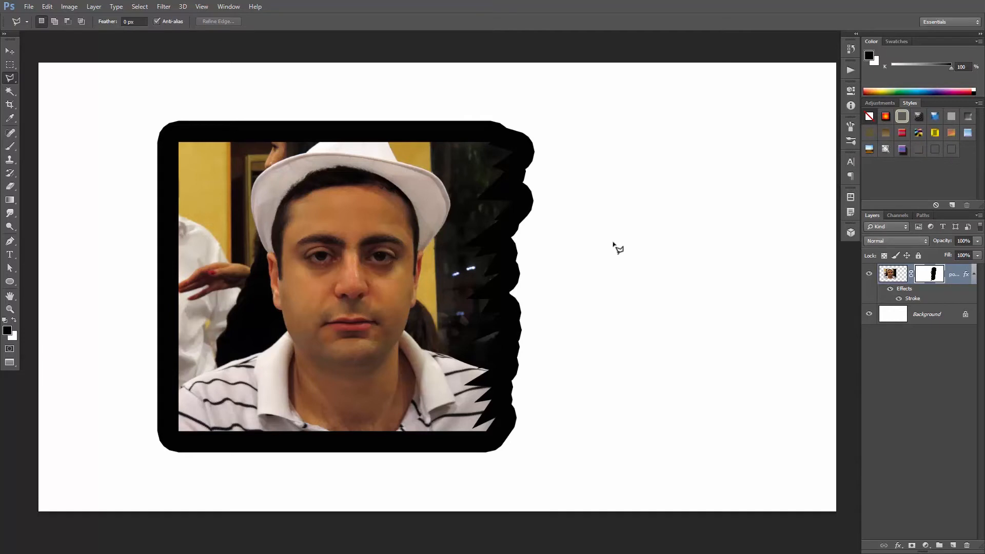
{"action": "mouse_move", "coordinate": [612, 241]}
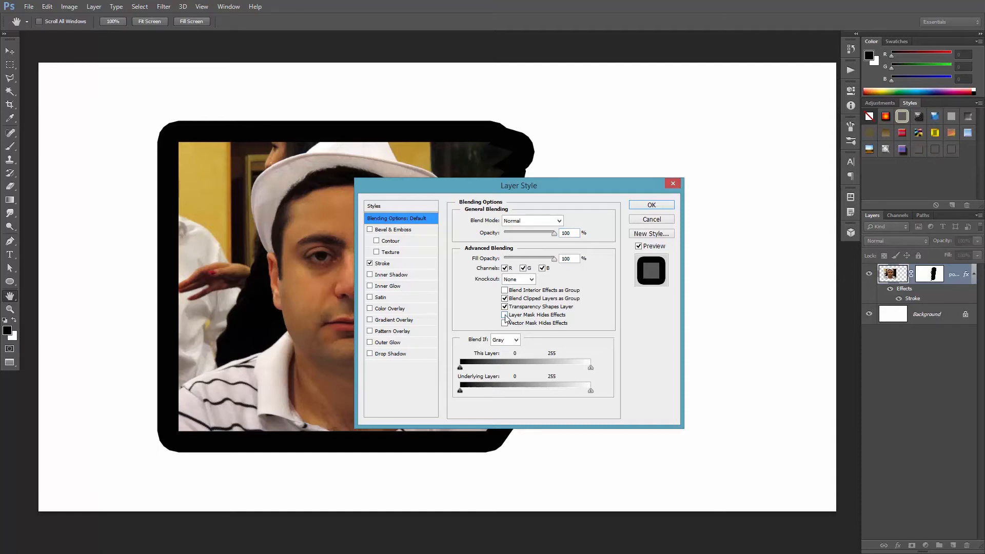
{"action": "mouse_move", "coordinate": [505, 315]}
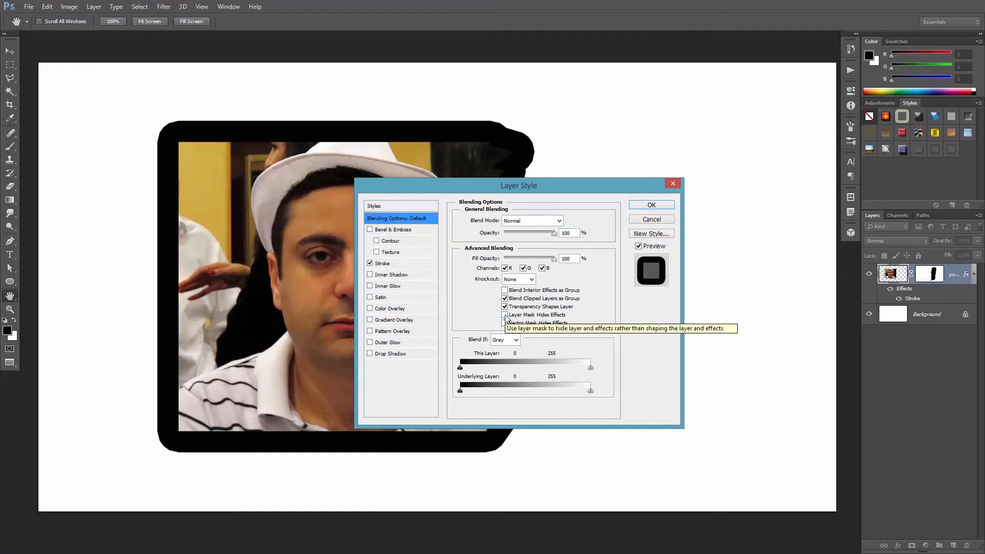
Enable Layer Mask Hides Effects so the torn right edge cuts through the black stroke
{"action": "left_click", "coordinate": [505, 315]}
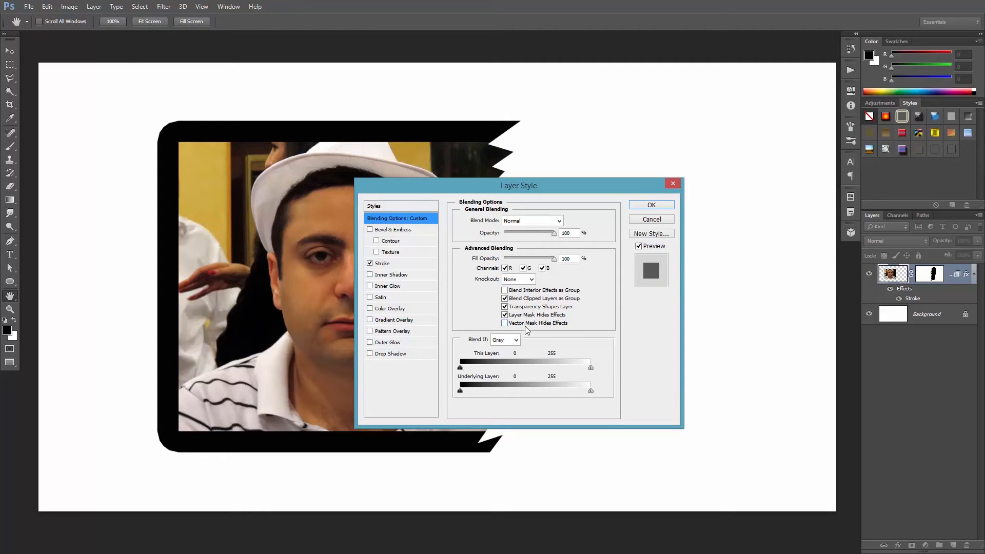
{"action": "left_click", "coordinate": [651, 204]}
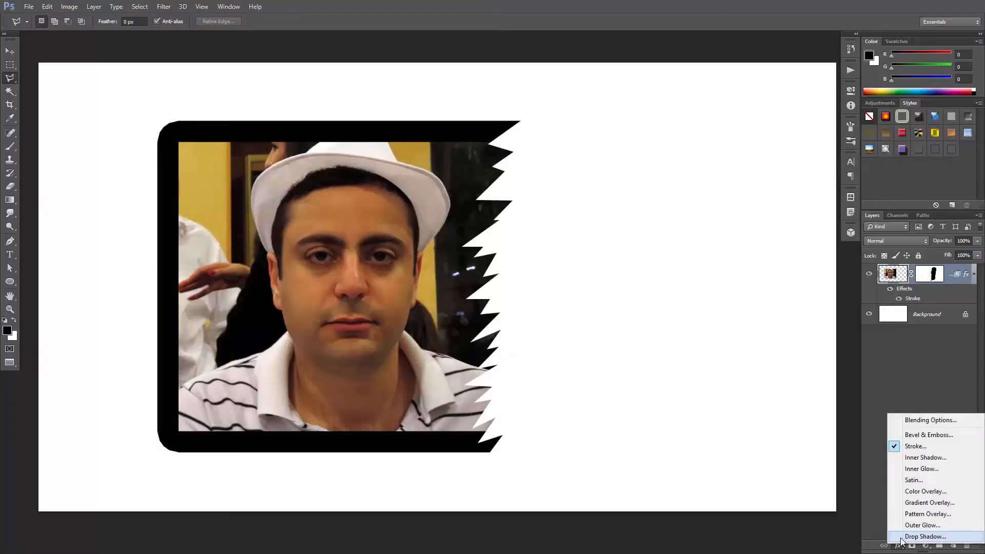
Add a Drop Shadow effect with raised Spread and Size beneath the framed portrait
{"action": "left_click", "coordinate": [924, 537]}
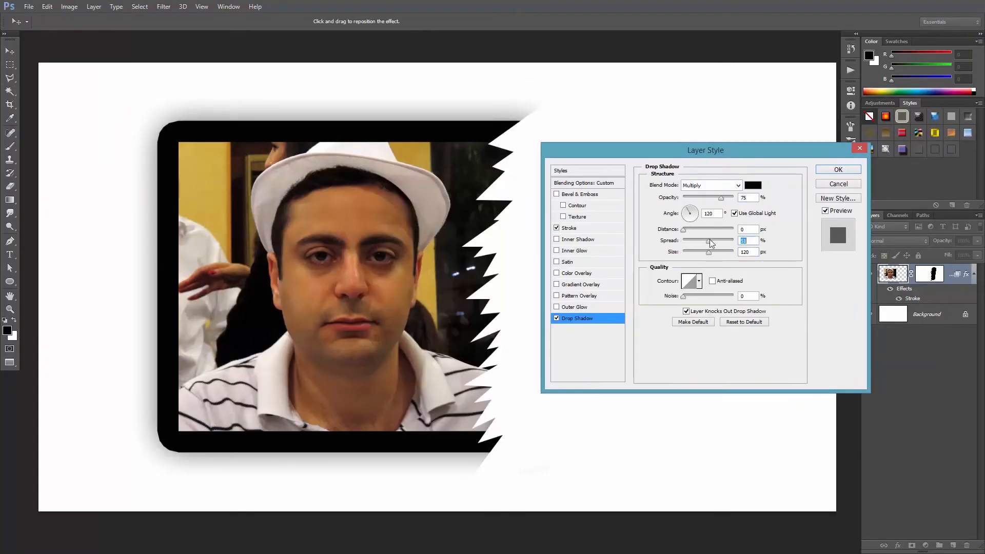
{"action": "left_click", "coordinate": [837, 169]}
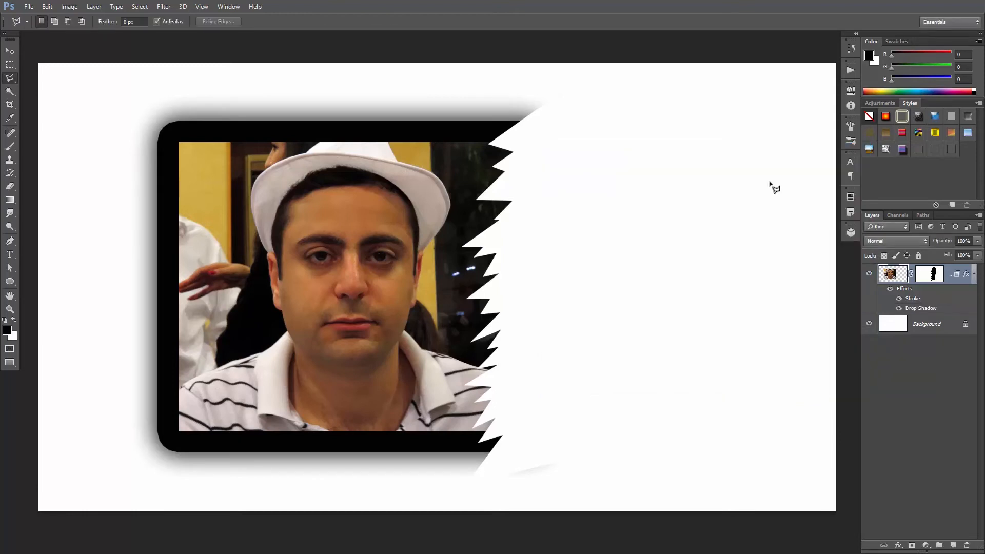
{"action": "mouse_move", "coordinate": [737, 273]}
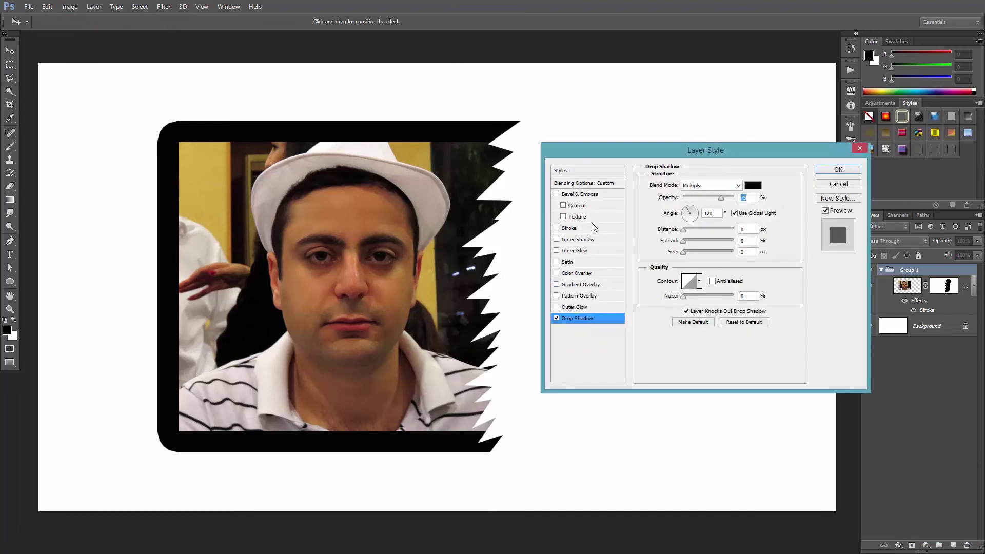
Dismiss the Drop Shadow settings tried on Group 1 without keeping the group shadow
{"action": "left_click", "coordinate": [837, 170]}
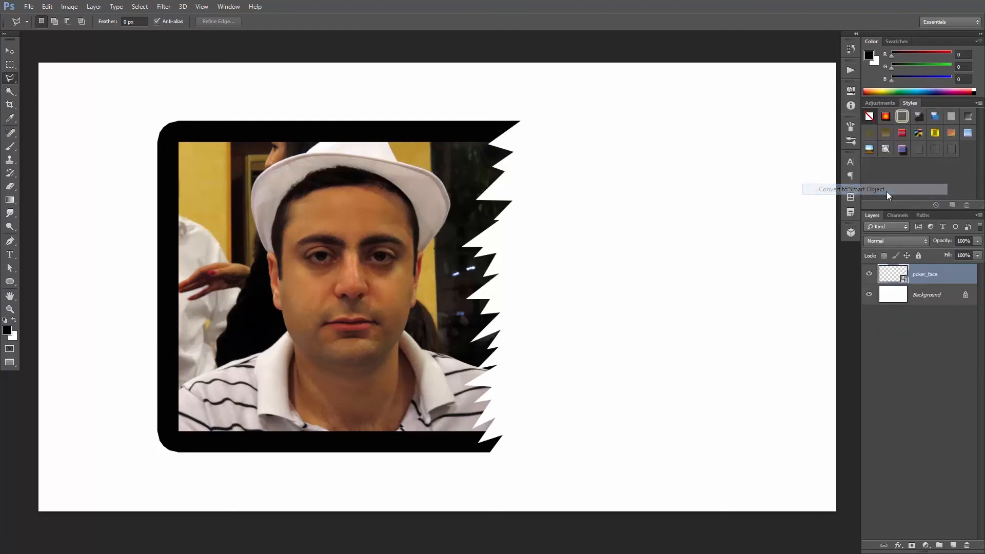
Convert the layer to a Smart Object and add a soft Drop Shadow that follows the torn edge
{"action": "left_click", "coordinate": [899, 546]}
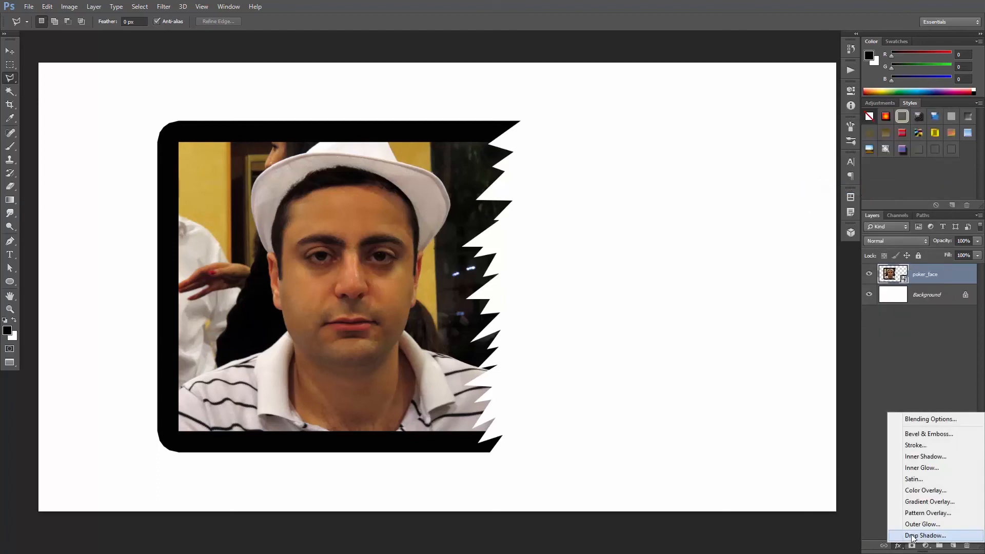
{"action": "left_click", "coordinate": [923, 535]}
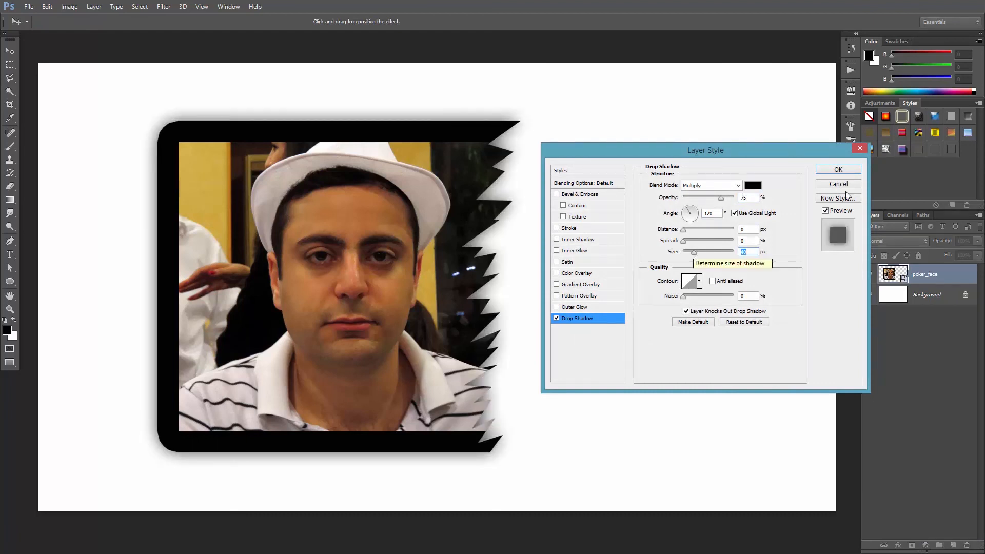
{"action": "left_click", "coordinate": [837, 169]}
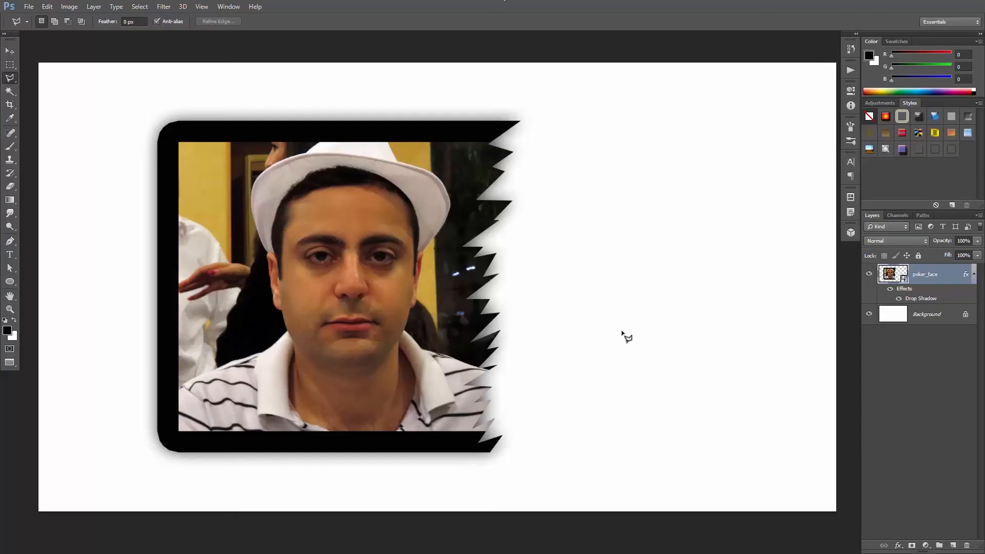
{"action": "mouse_move", "coordinate": [620, 312]}
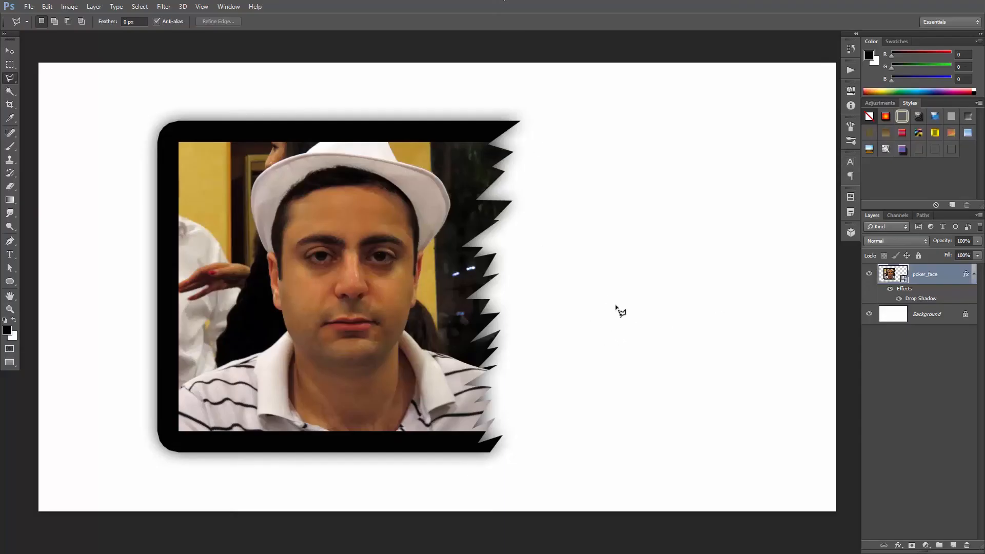